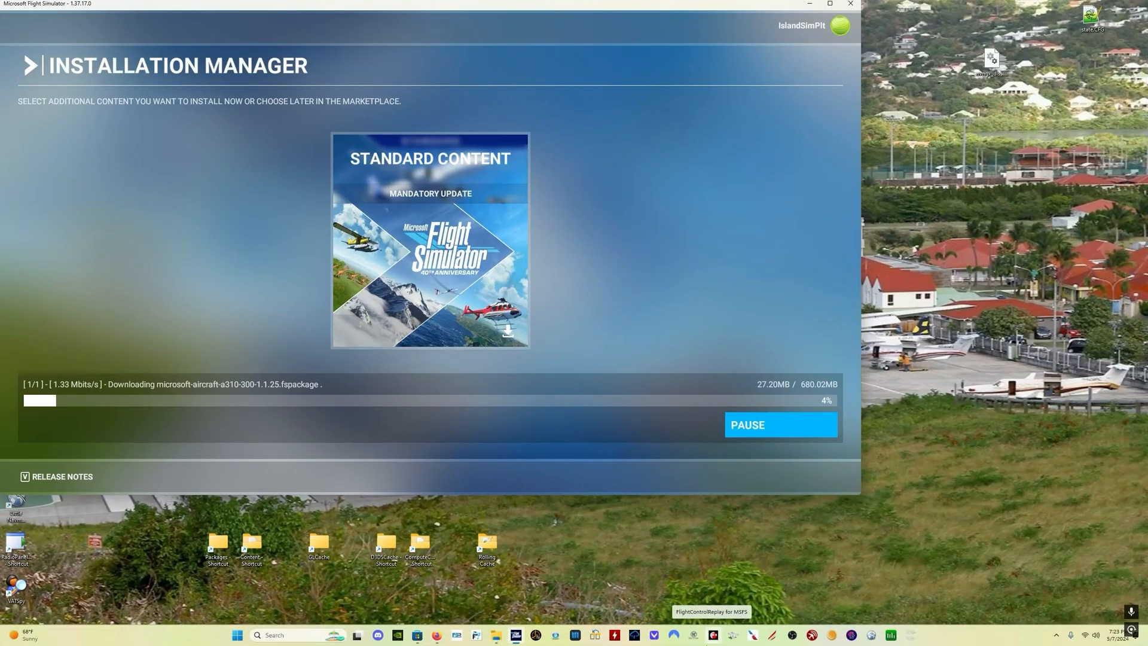
pyautogui.moveTo(675, 641)
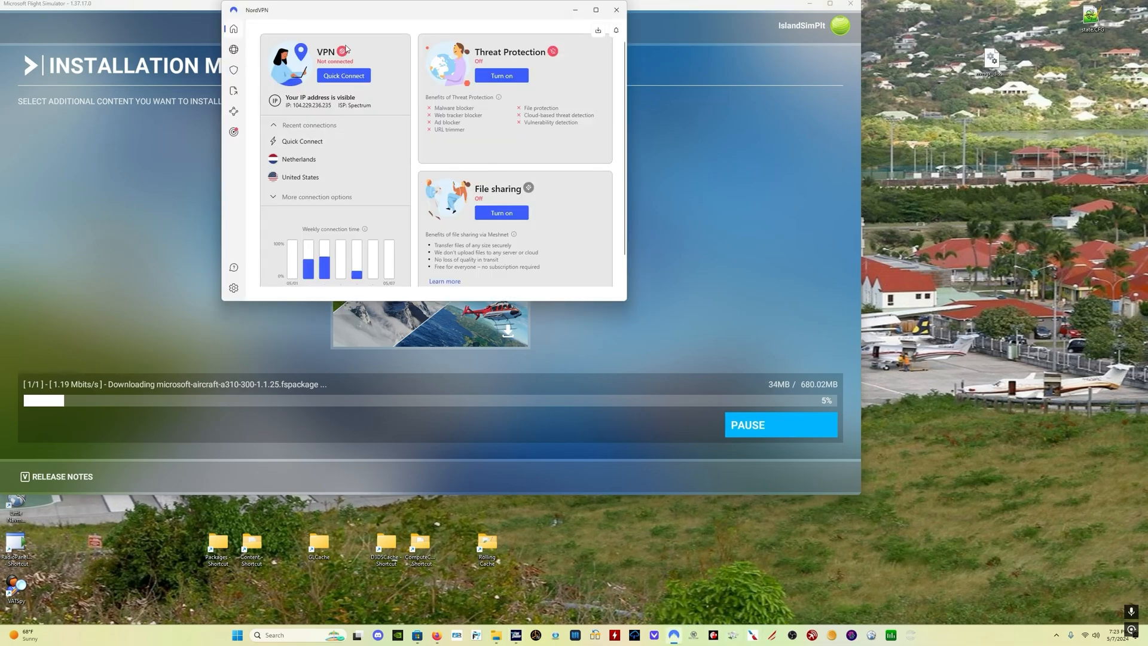
# - Quick Connect in NordVPN to the fastest available server
pyautogui.click(343, 75)
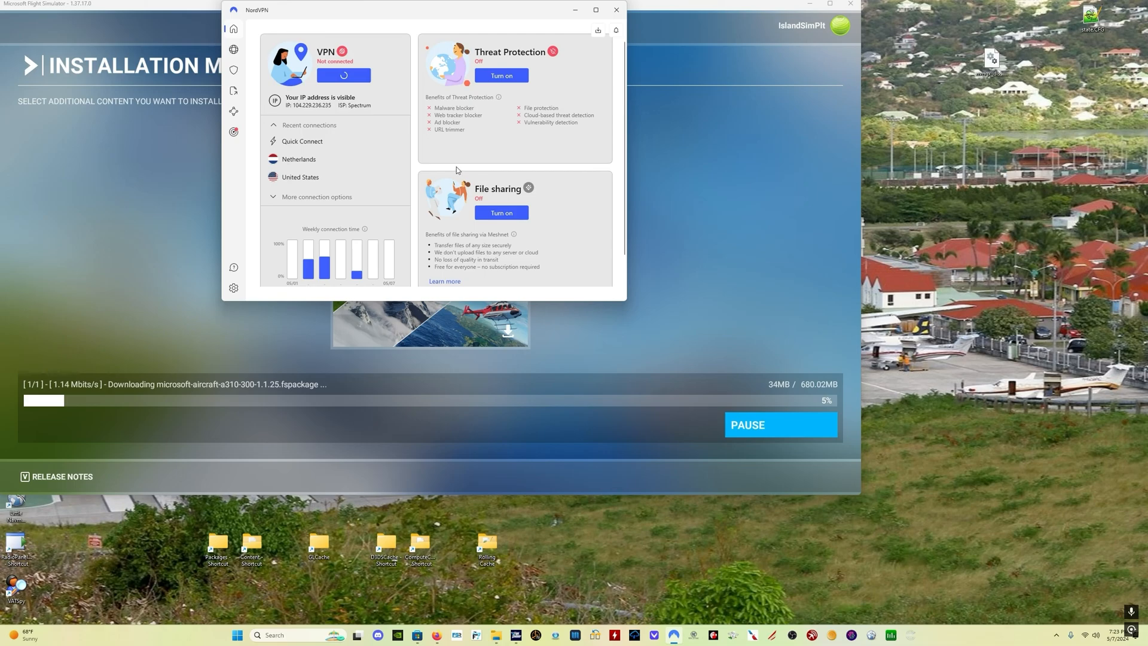
pyautogui.click(343, 74)
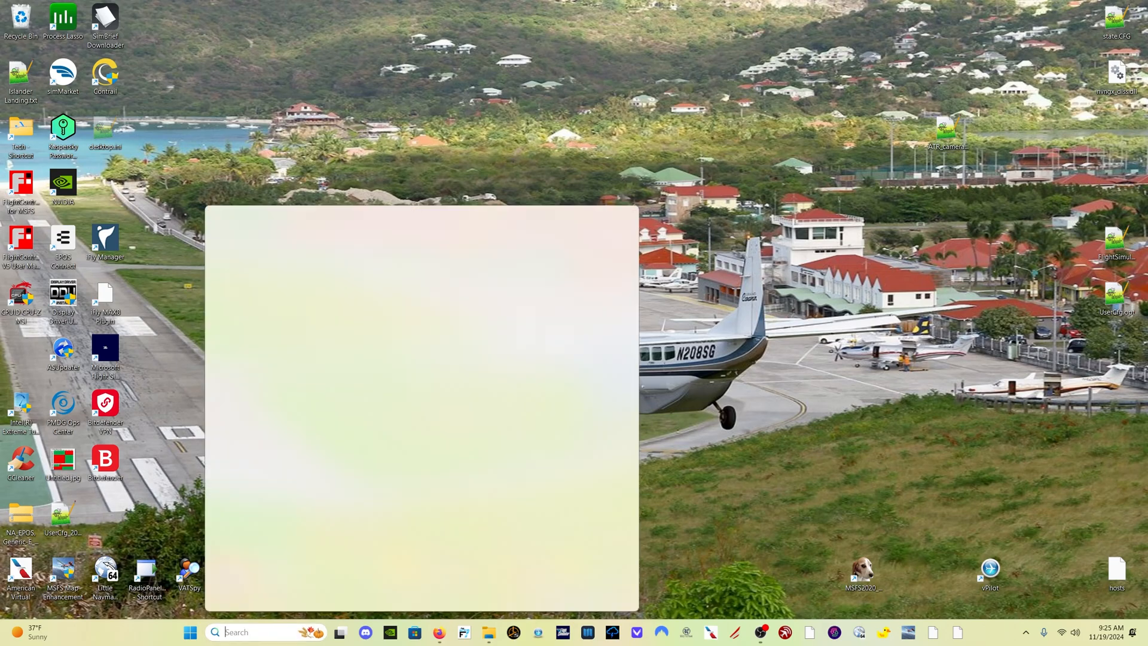
# - Search for cmd and launch Command Prompt as administrator
pyautogui.write('cmd')
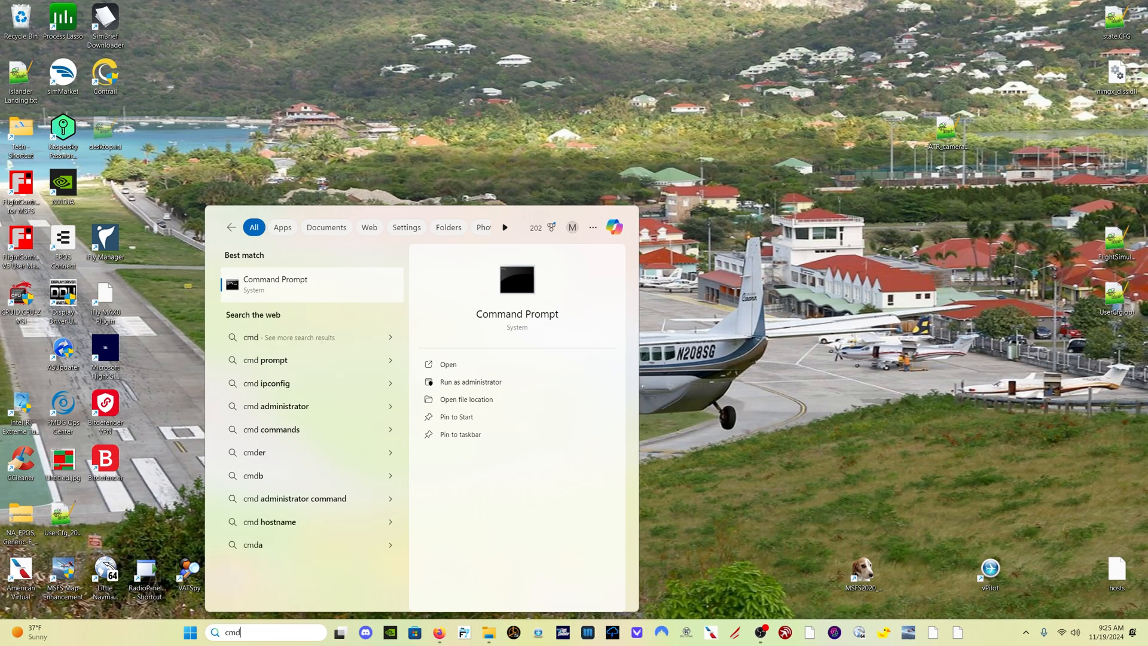
pyautogui.moveTo(471, 382)
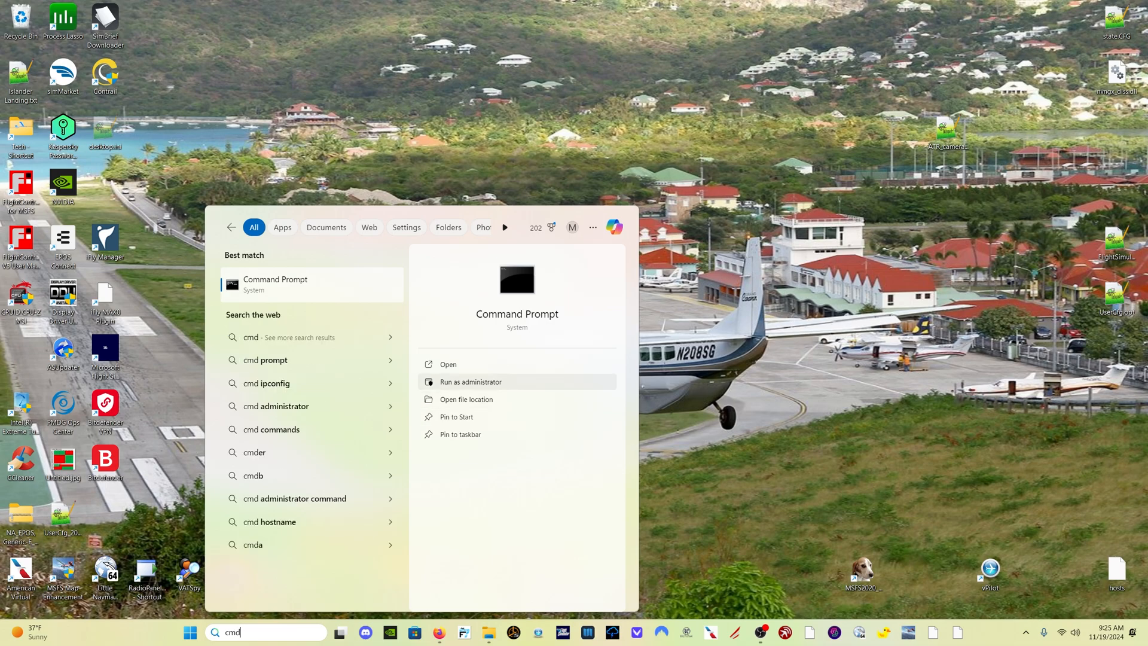
pyautogui.click(471, 381)
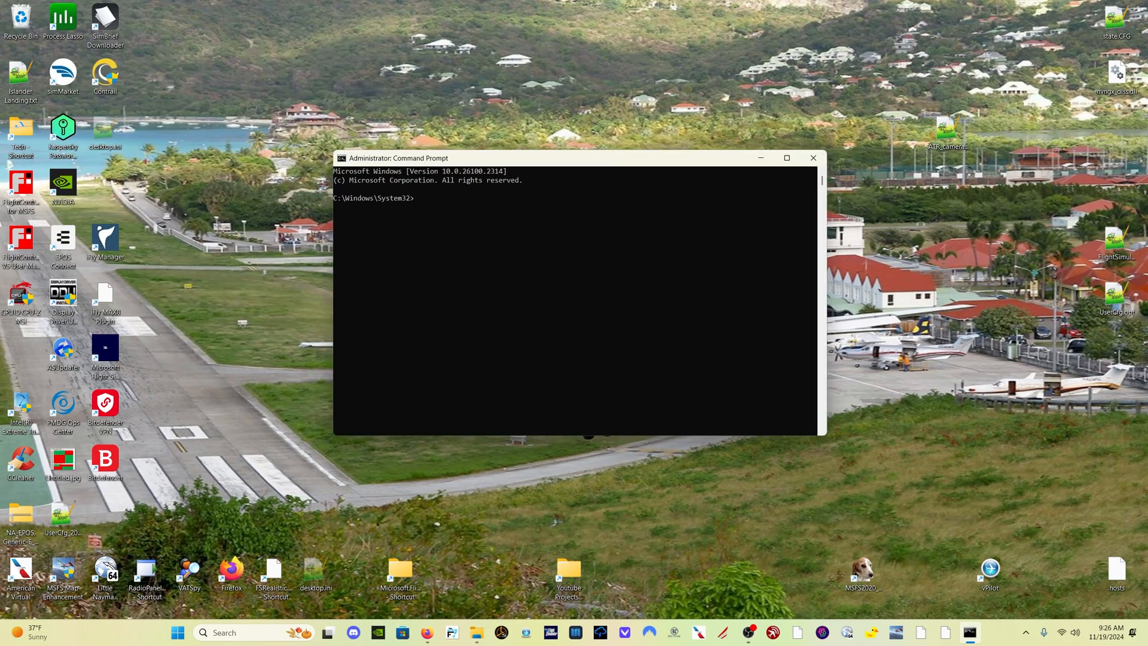
# - Run netsh int tcp show global to list TCP global parameters
pyautogui.write('netsh int')
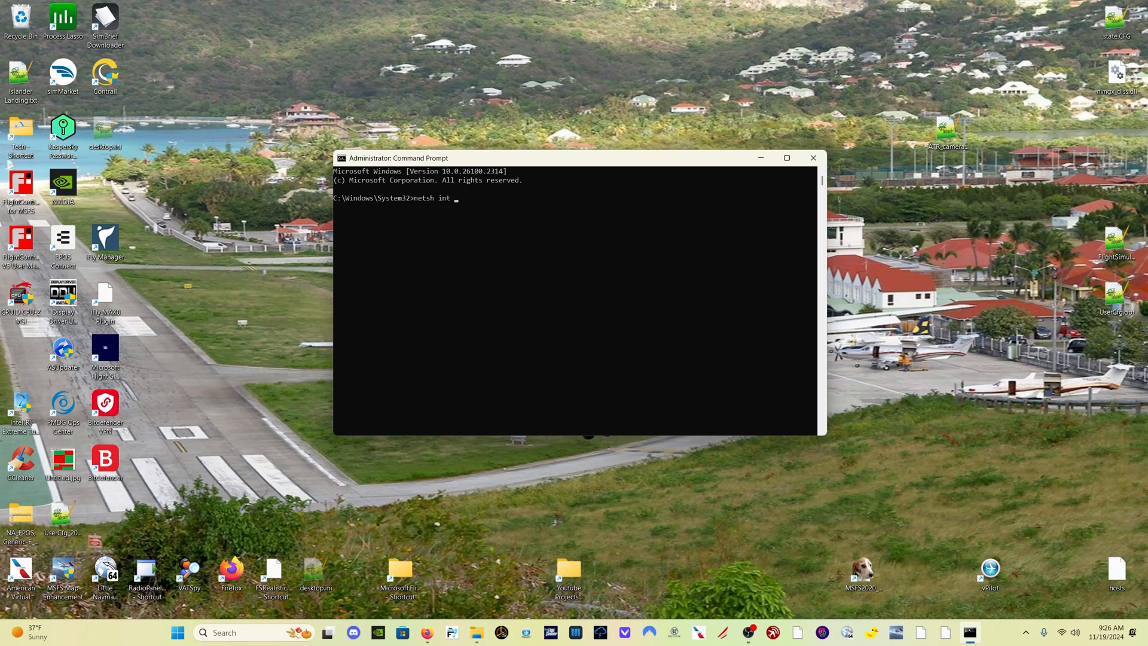
pyautogui.write('TCP')
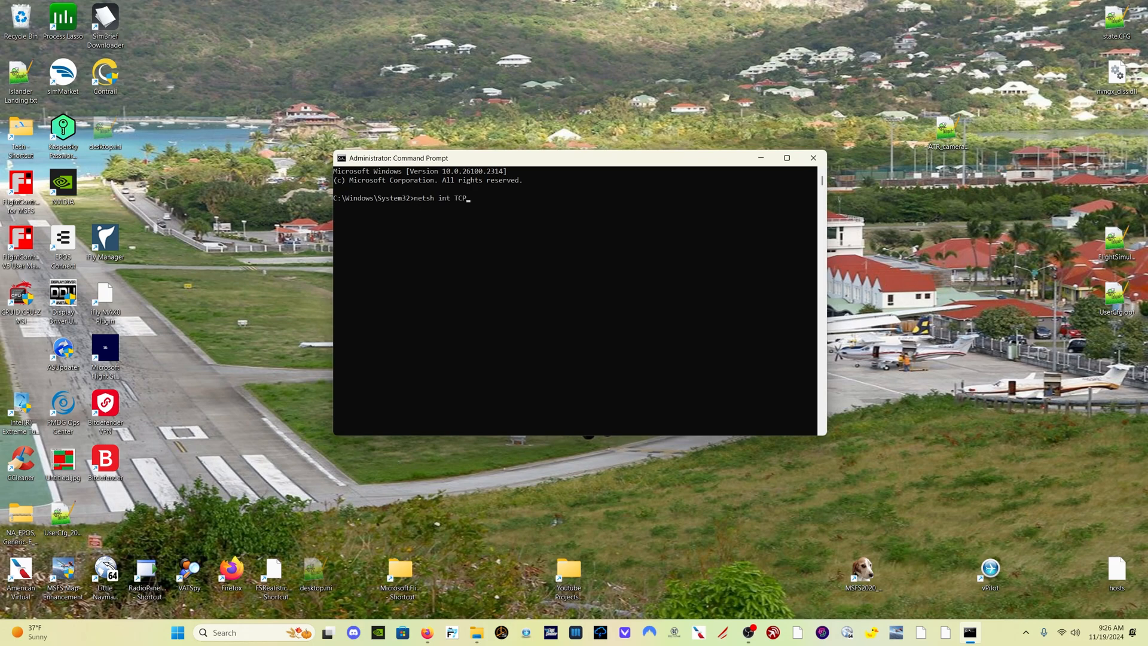
pyautogui.write('show glo')
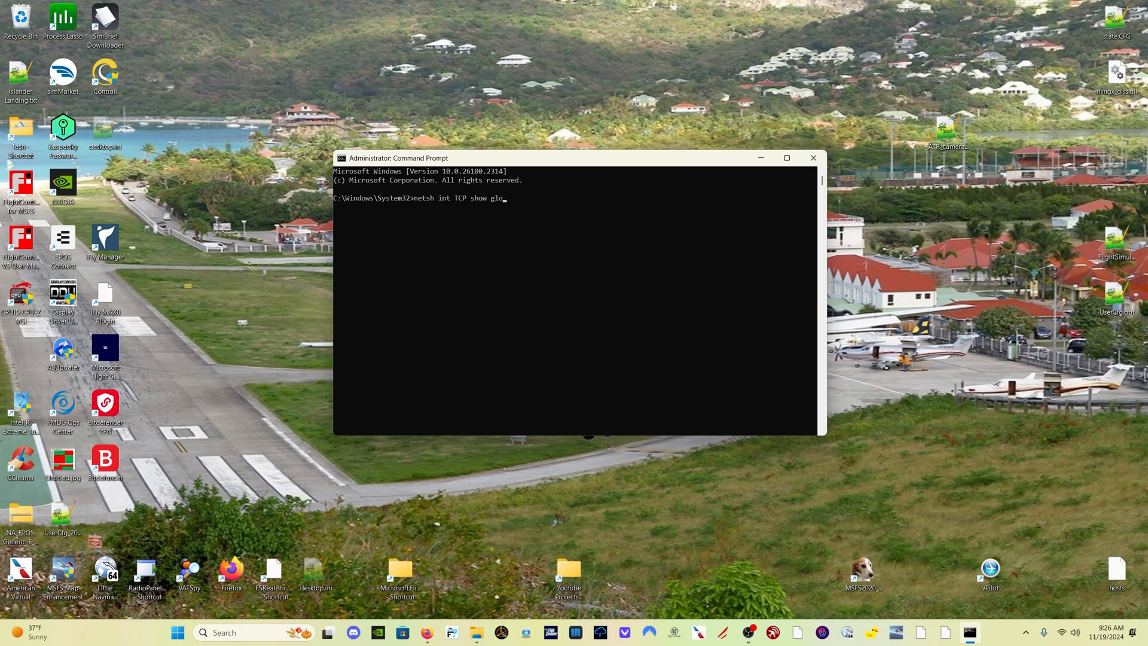
pyautogui.press('Enter')
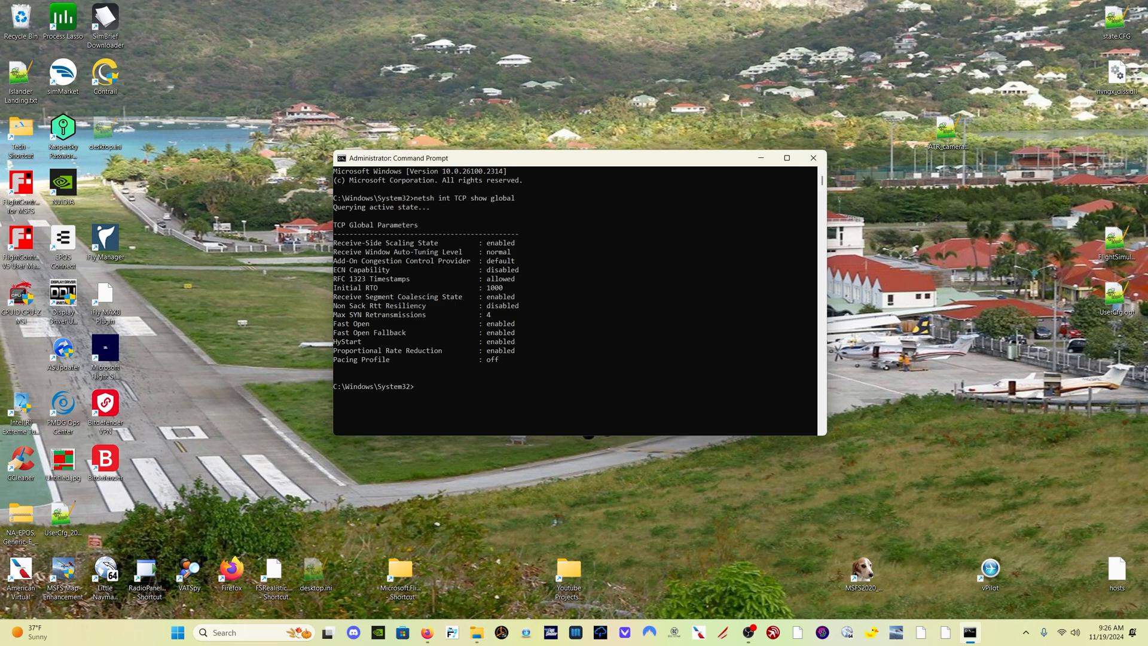
# - Enter netsh int tcp set global autotuninglevel=normal without running it yet
pyautogui.write('netsh int tcp set global autotuninglevel=normal')
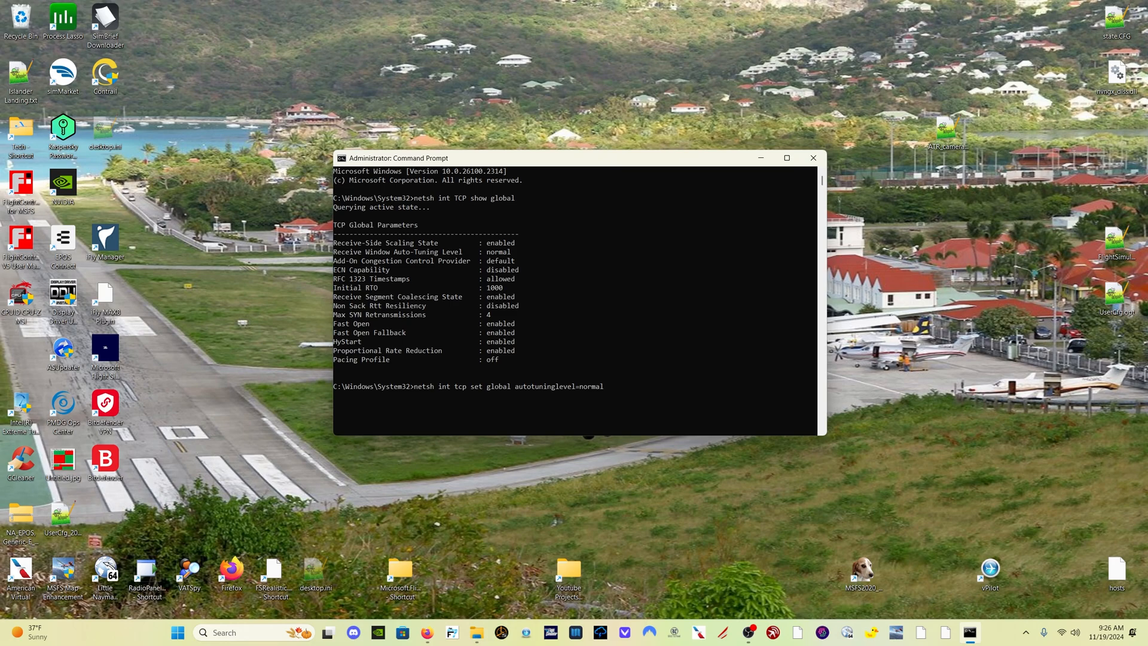